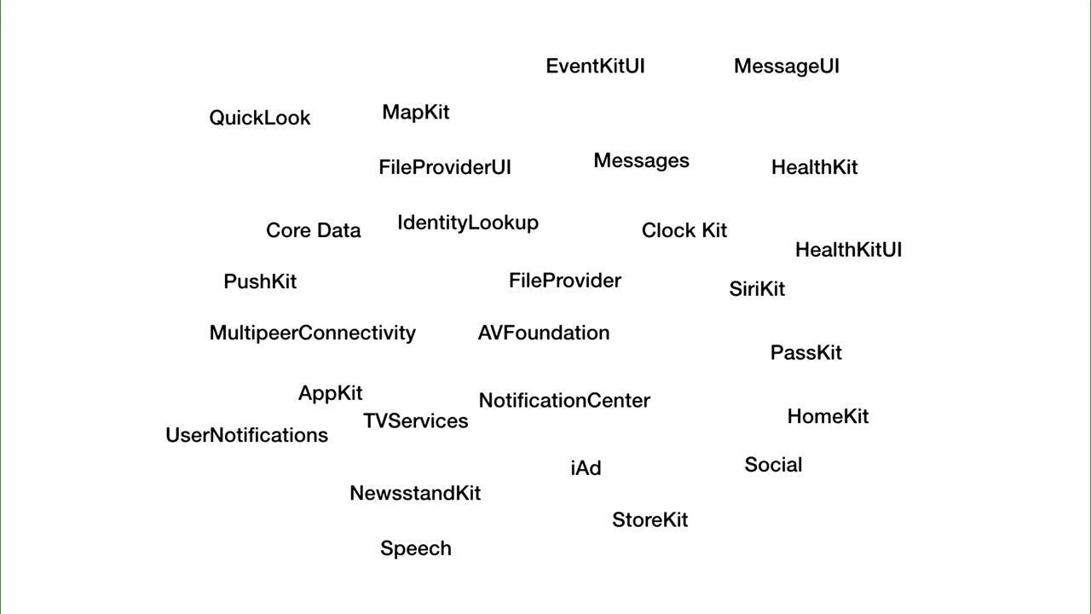
Advance the build so every framework name fades except AVFoundation
{"action": "left_click", "coordinate": [544, 332]}
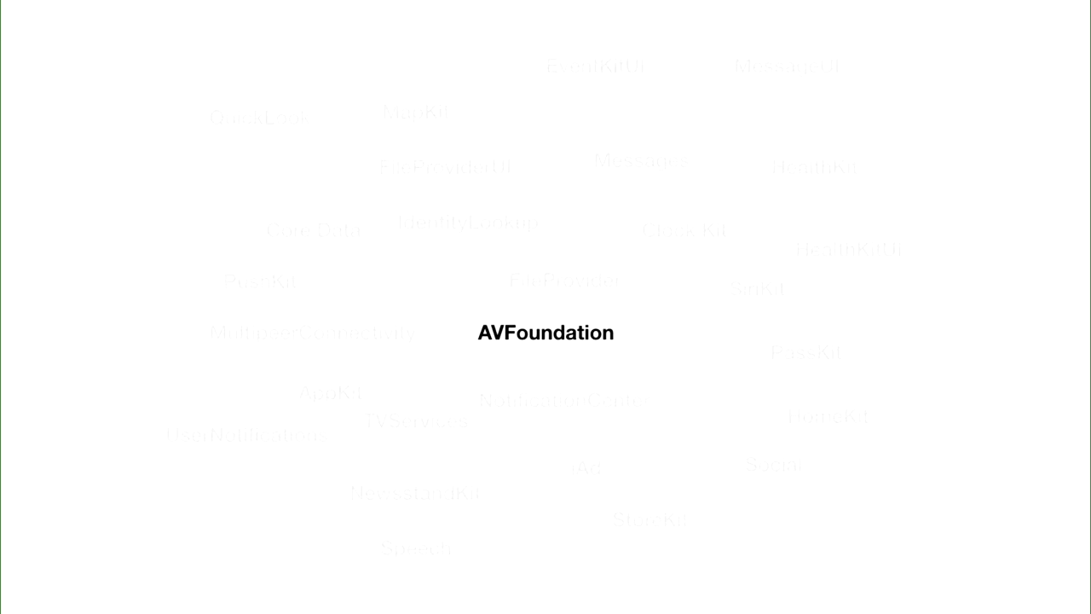